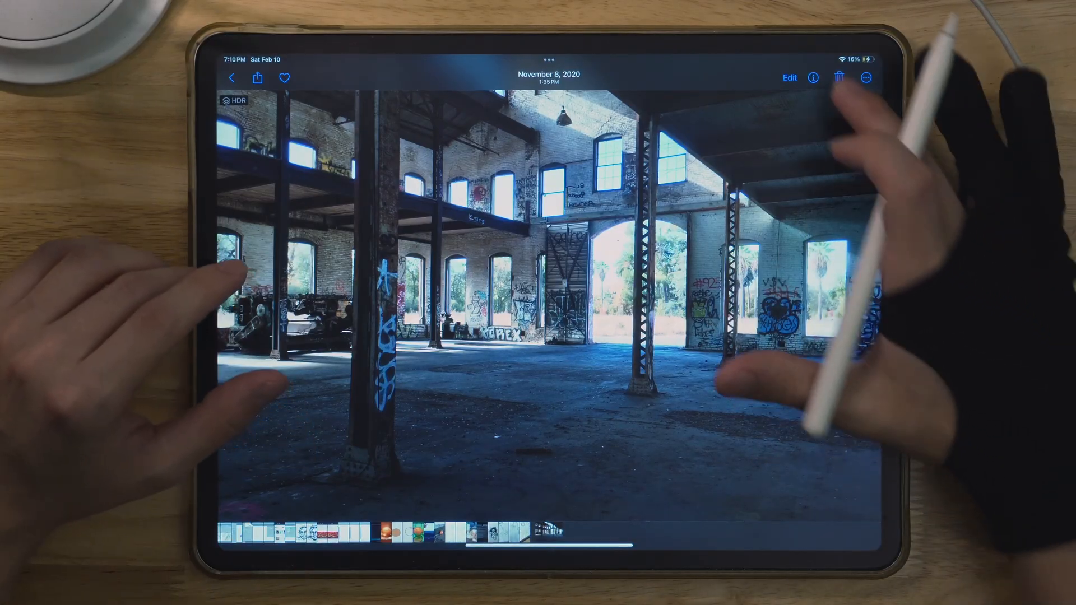
- View the warehouse photo in Photos before returning to the home screen
click(813, 70)
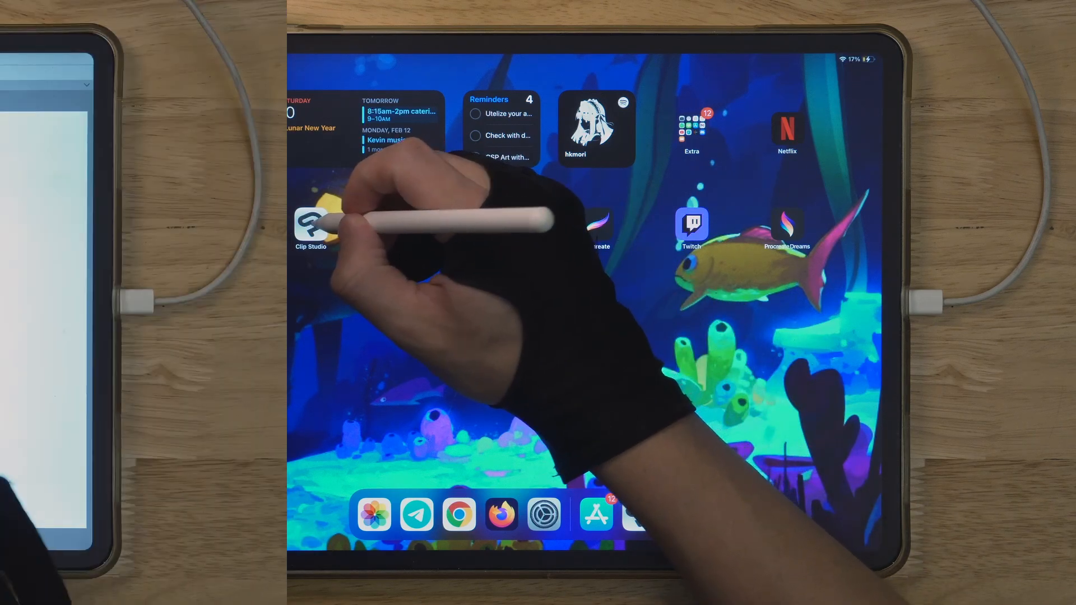
- Launch Clip Studio Paint and duplicate the warehouse photo layer via Layer > Duplicate Layer
click(310, 223)
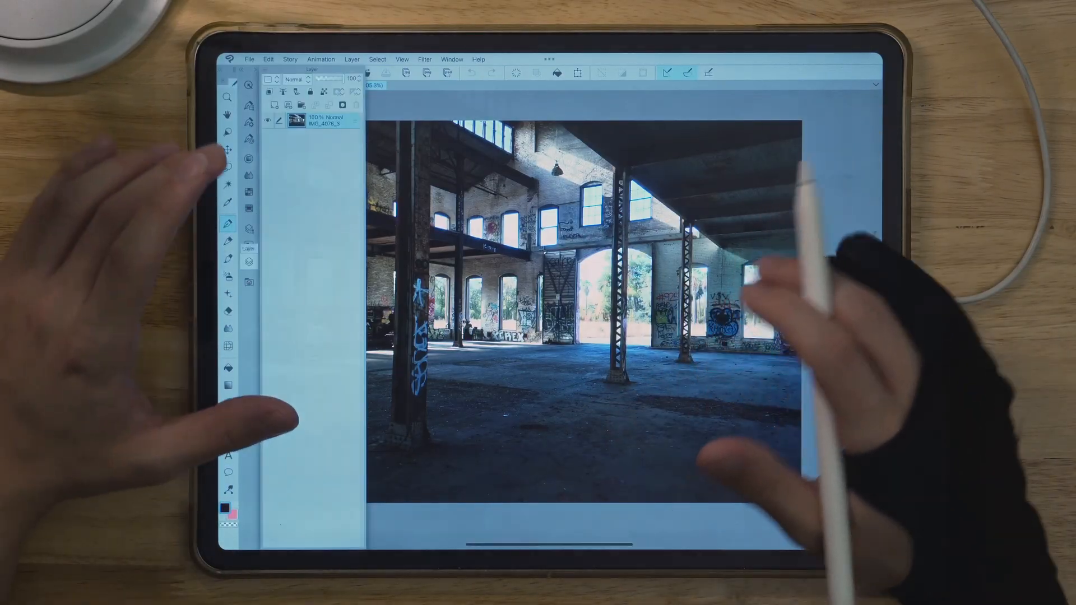
click(316, 12)
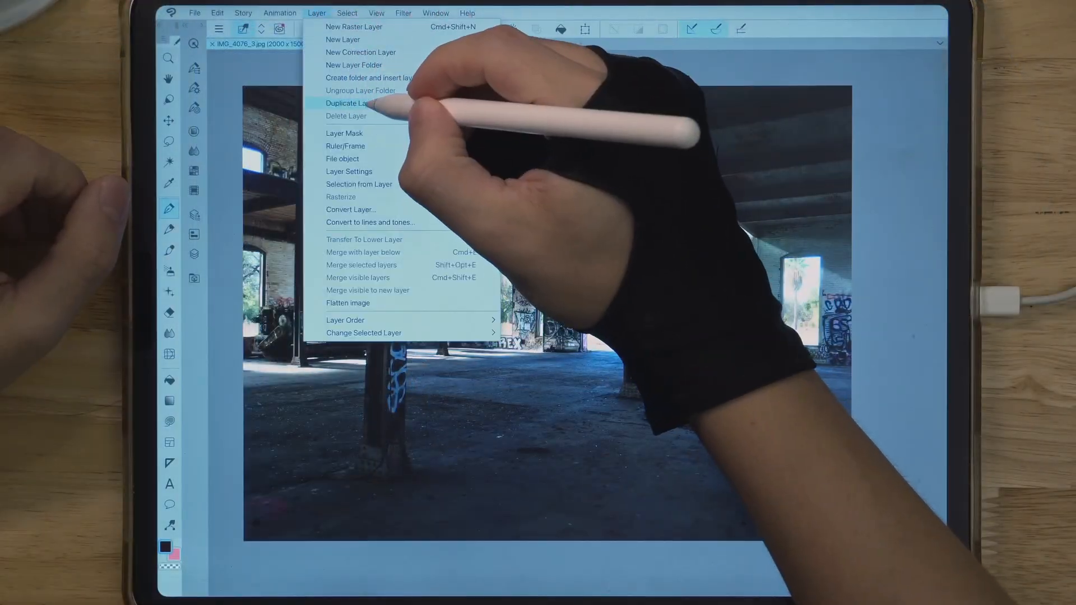
click(348, 103)
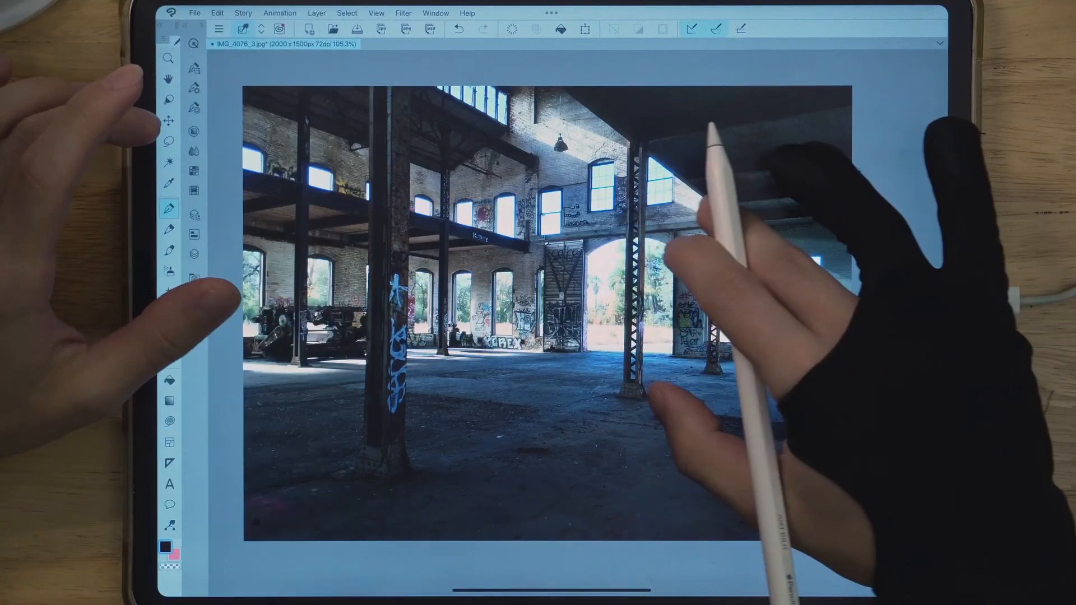
- Apply Filter > Sharpen > Unsharp mask to the warehouse photo layer
click(402, 12)
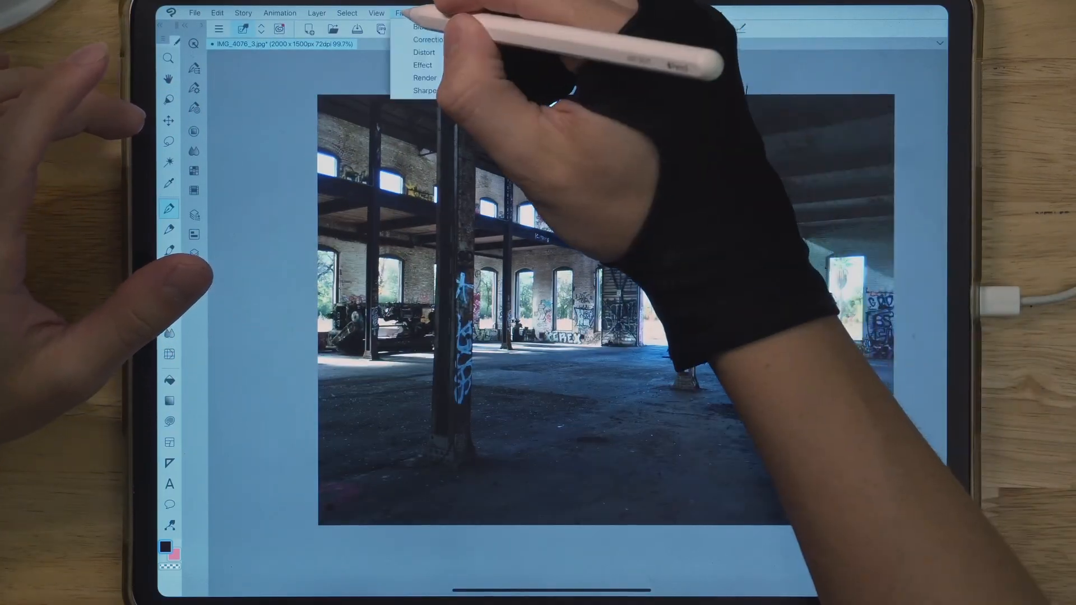
click(426, 90)
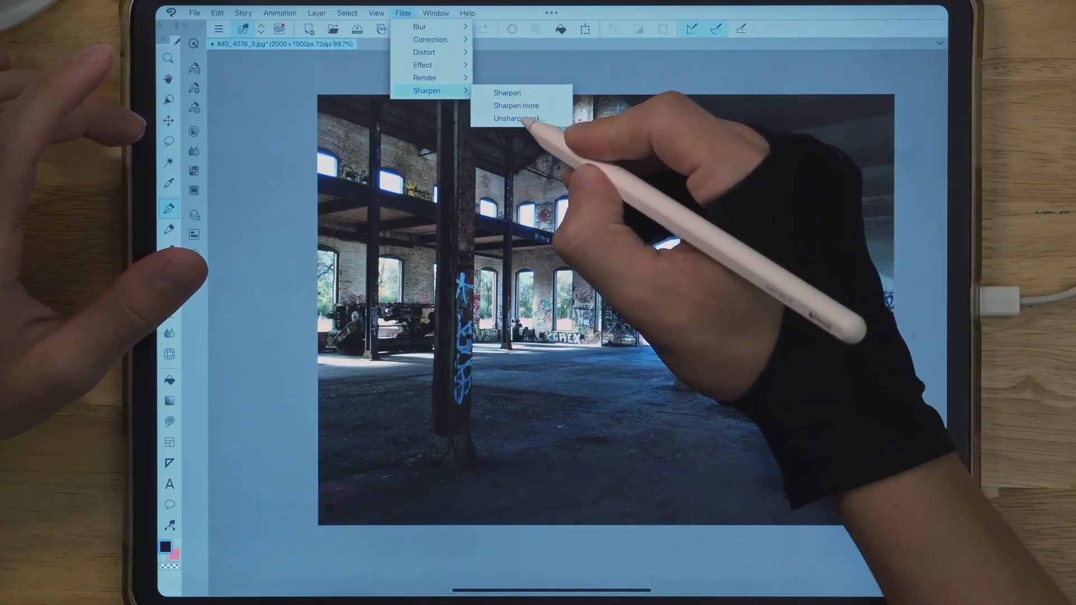
click(519, 117)
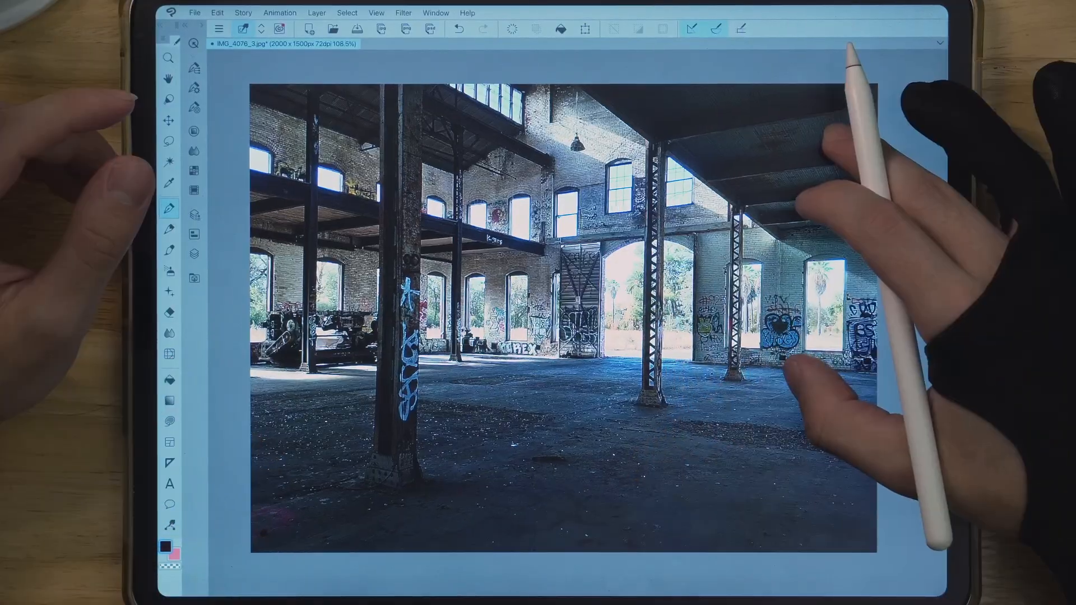
click(316, 12)
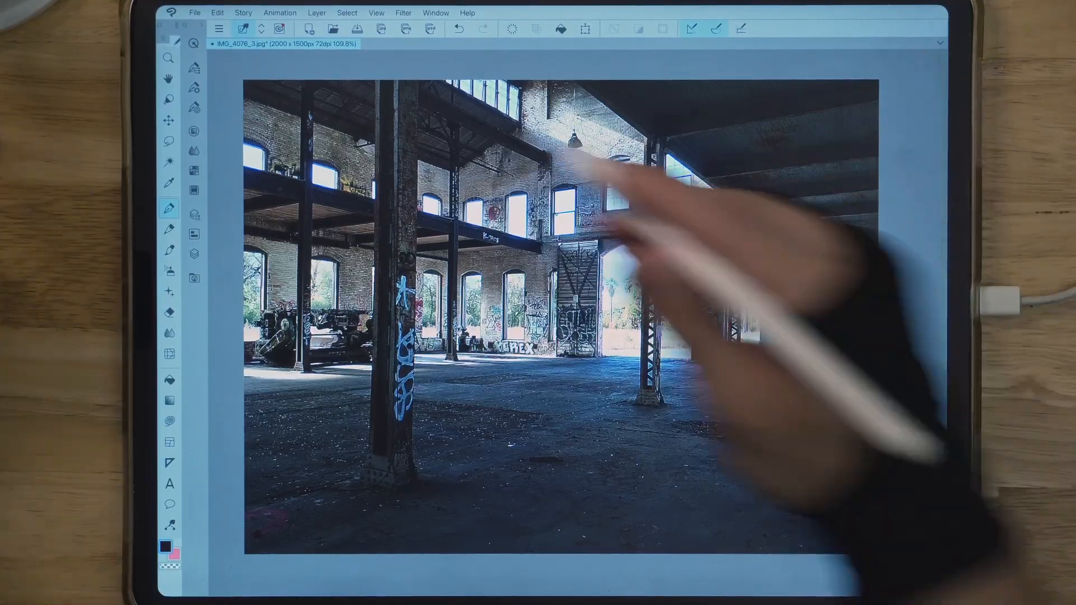
click(195, 13)
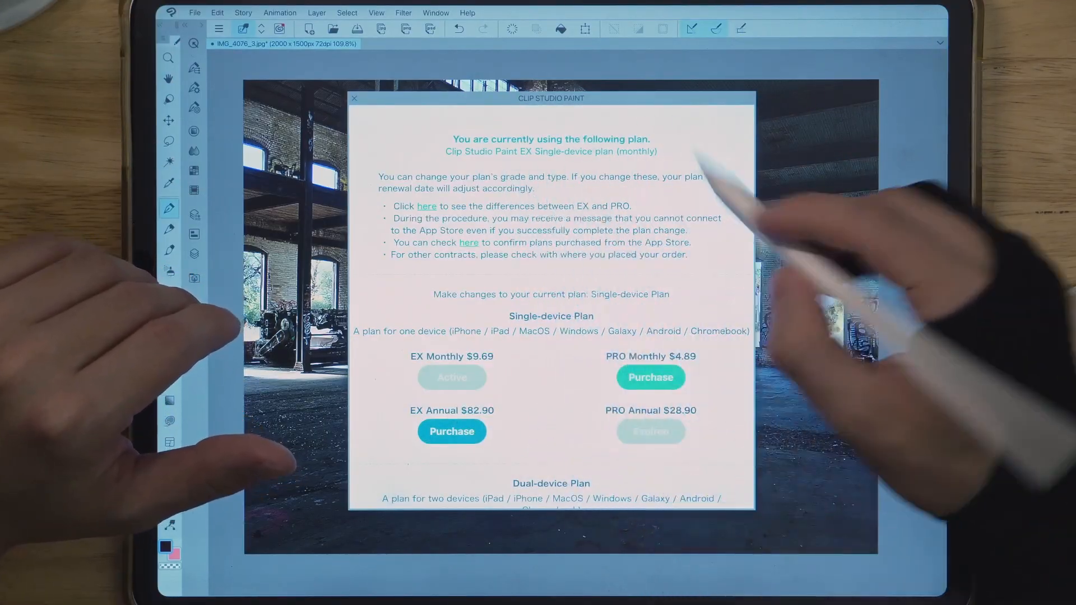
scroll(down, 3)
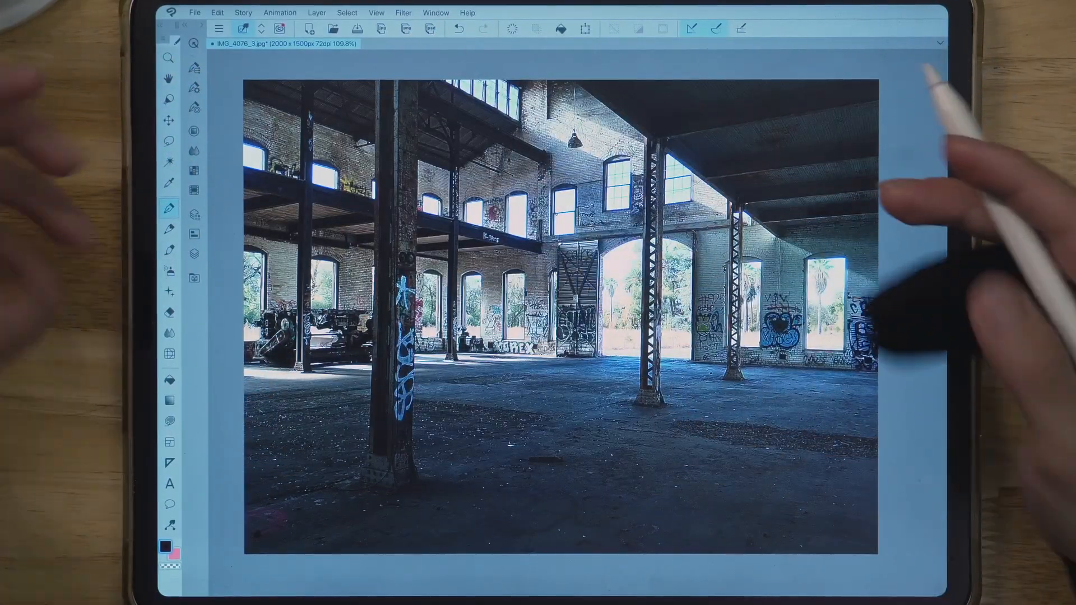
- Start Convert to lines and tones, move its dialog aside and enable Preview
click(316, 12)
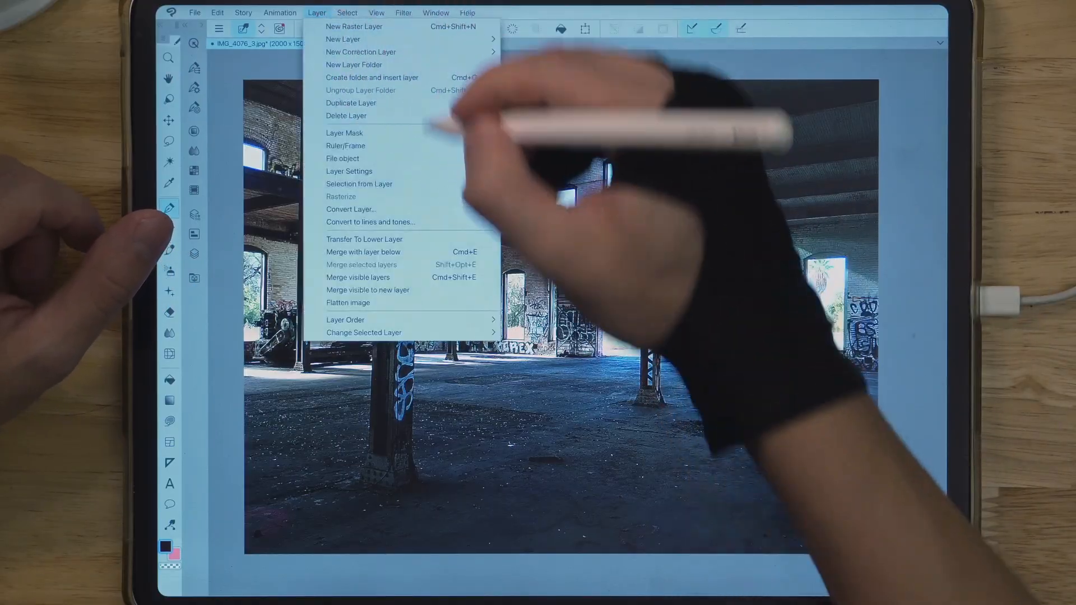
click(370, 221)
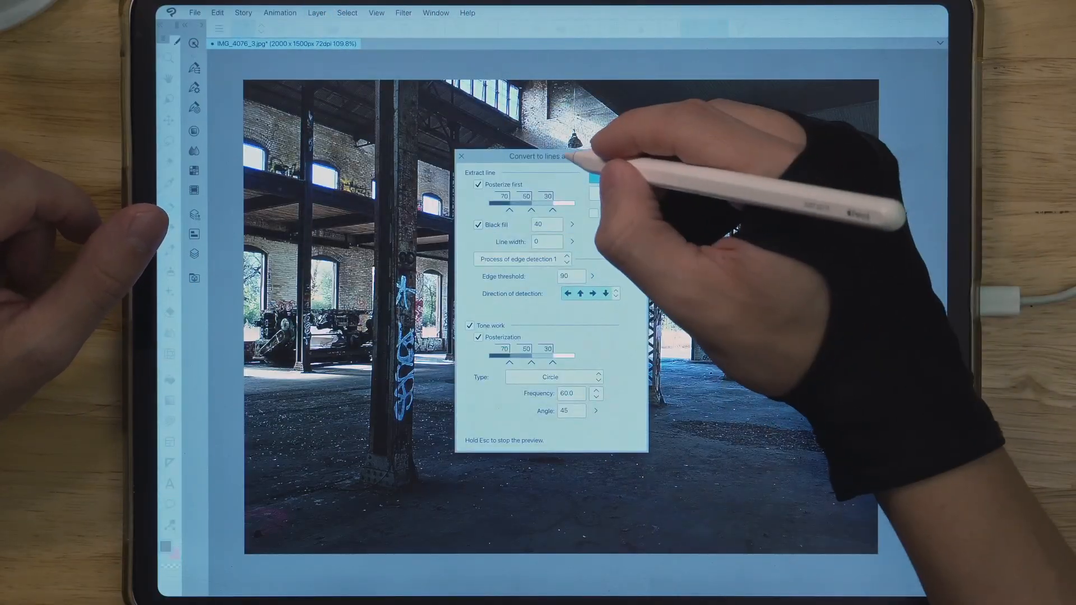
drag(549, 154, 824, 82)
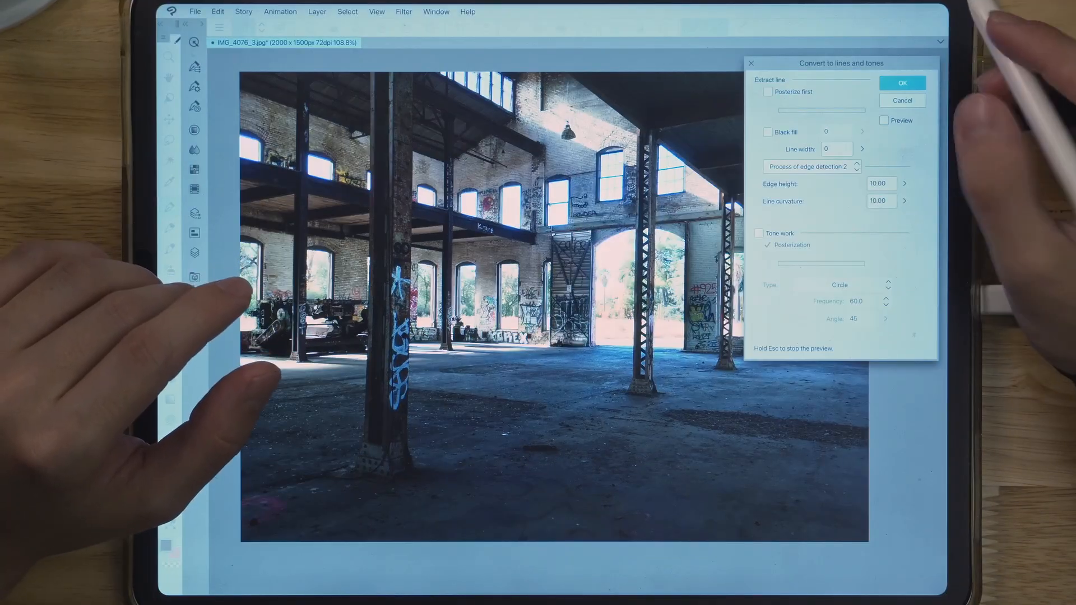
click(884, 120)
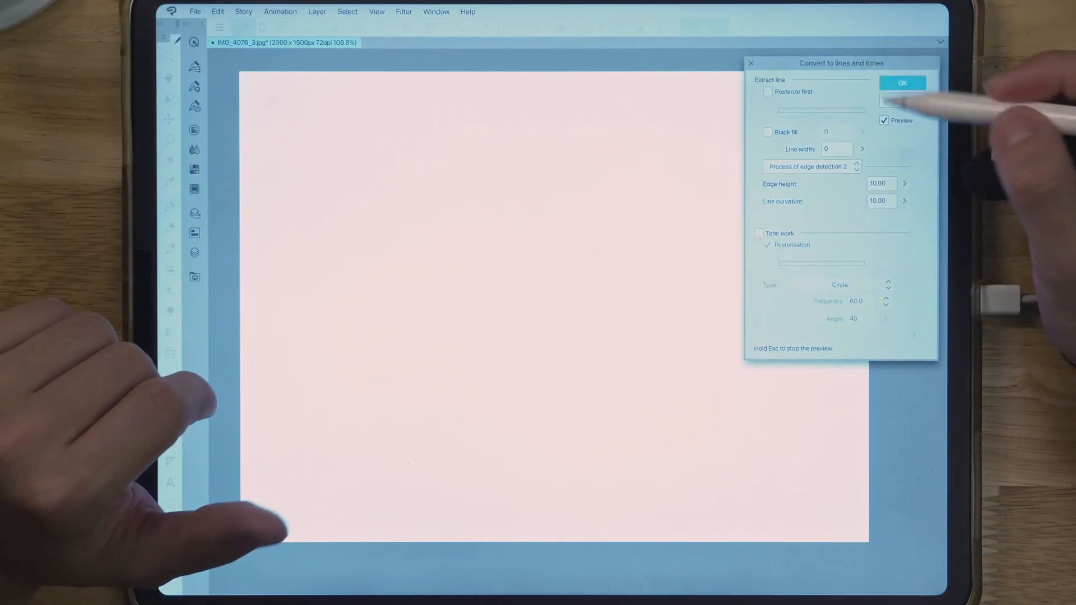
- Choose Process of edge detection 1 for line extraction
click(811, 166)
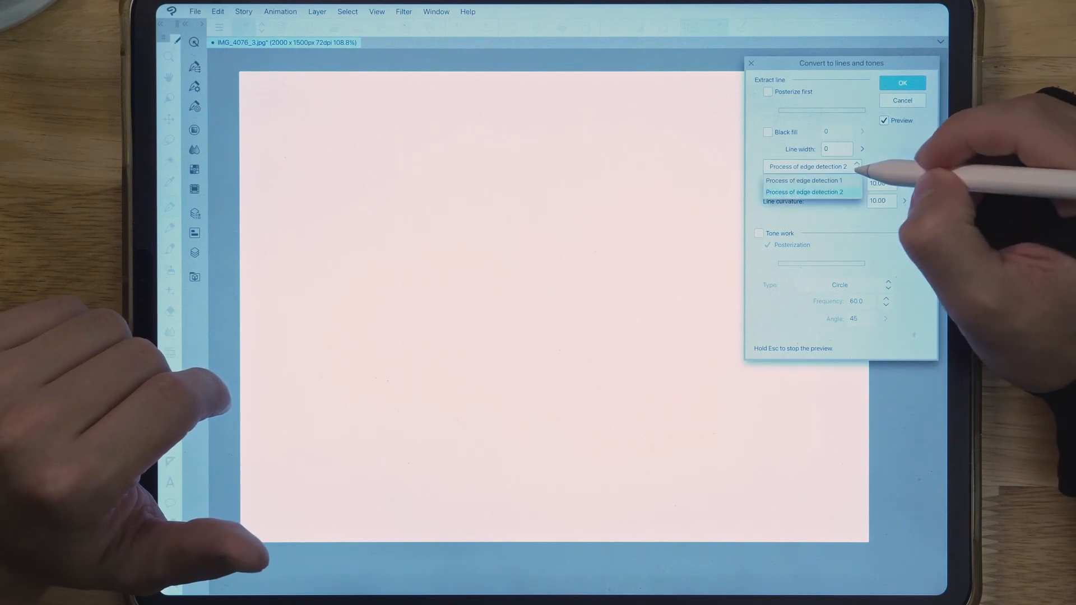
click(805, 179)
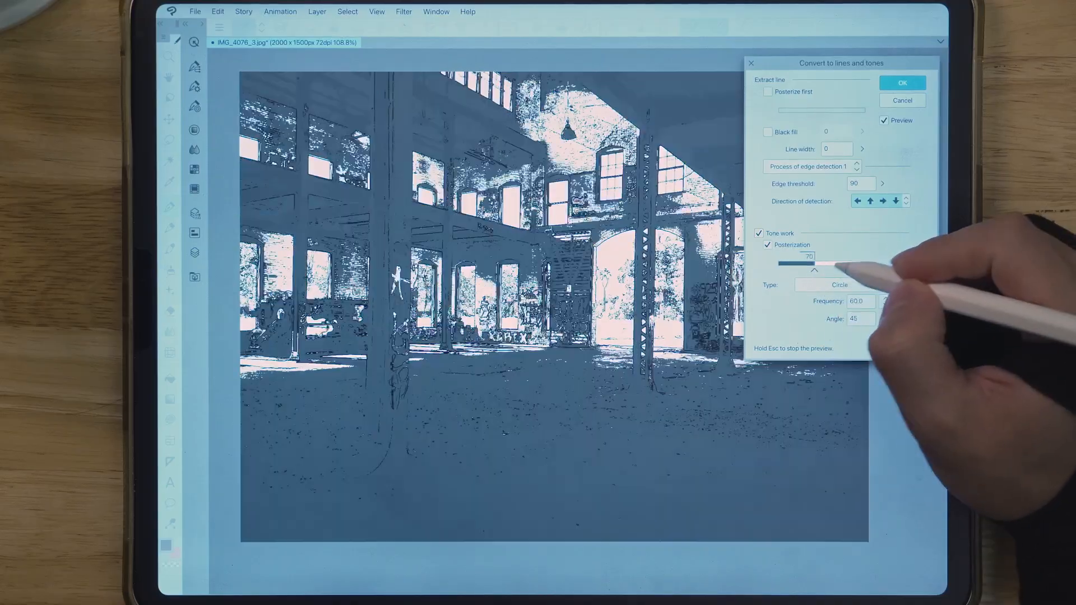
- Drag the Posterization slider handles to balance dark tones against white highlights
drag(806, 263, 844, 262)
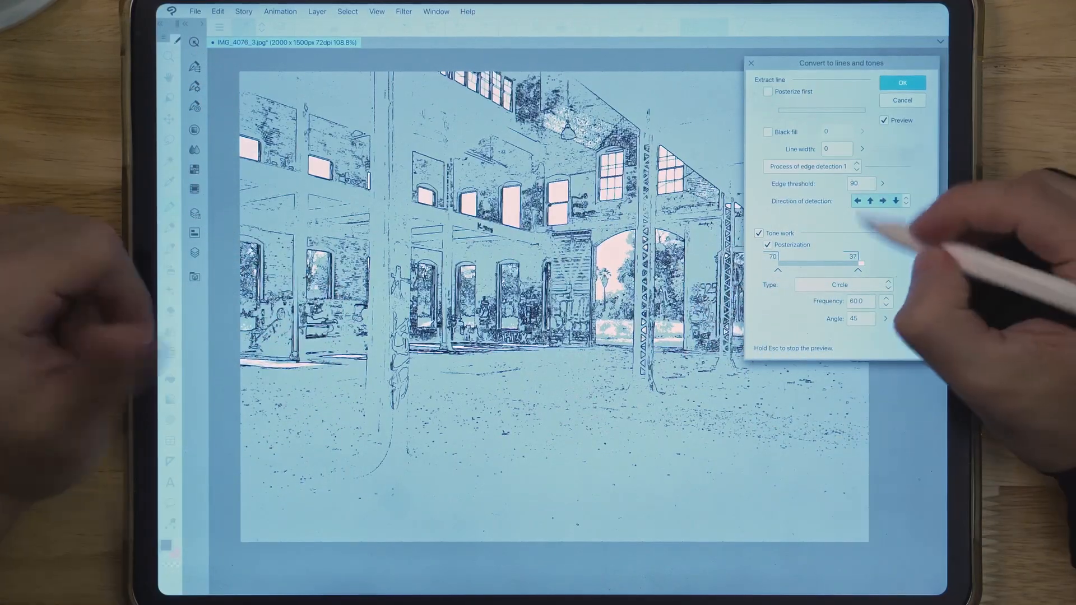
drag(860, 261, 840, 257)
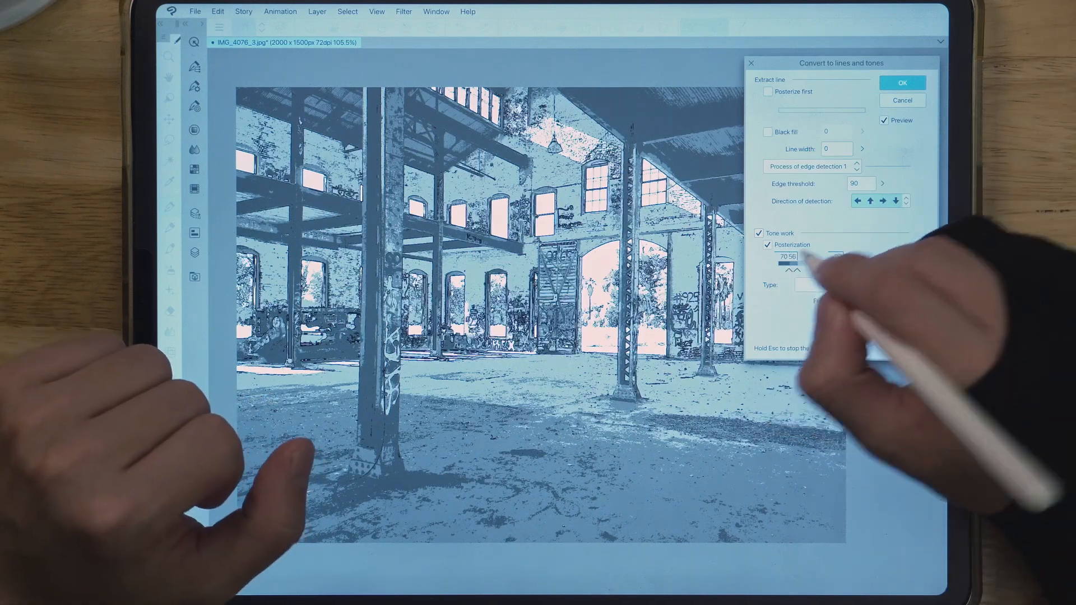
- Hide the tone preview and toggle the Direction of detection arrows to change extracted edges
click(759, 233)
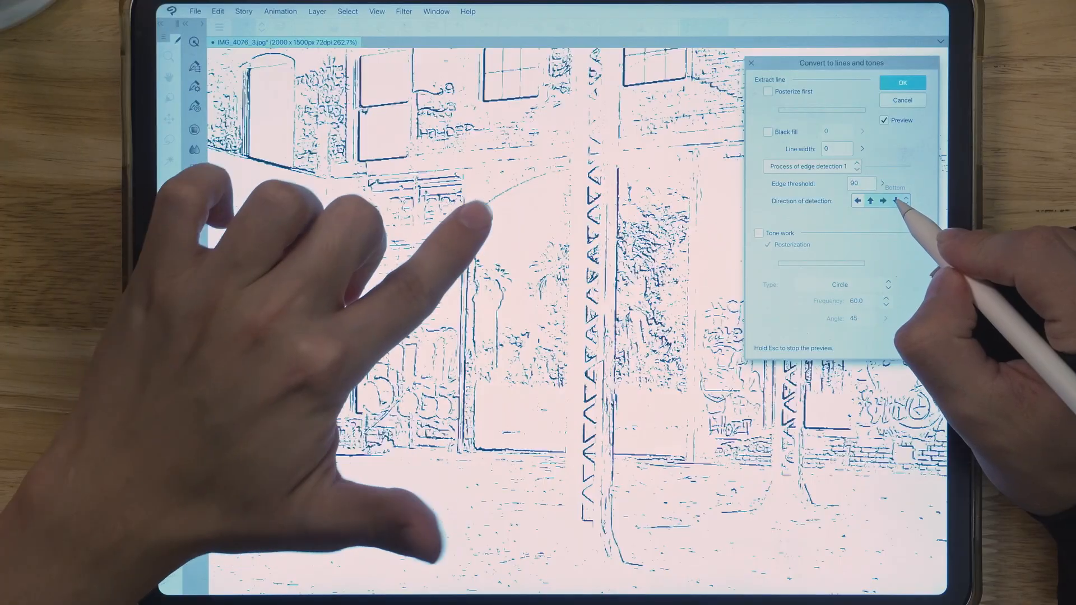
click(894, 200)
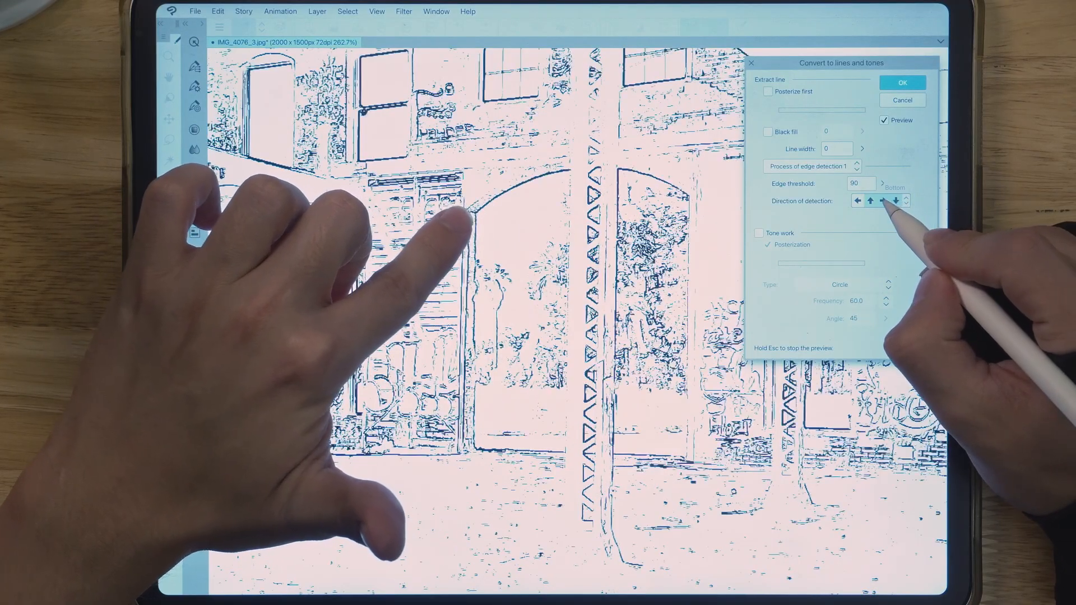
click(882, 201)
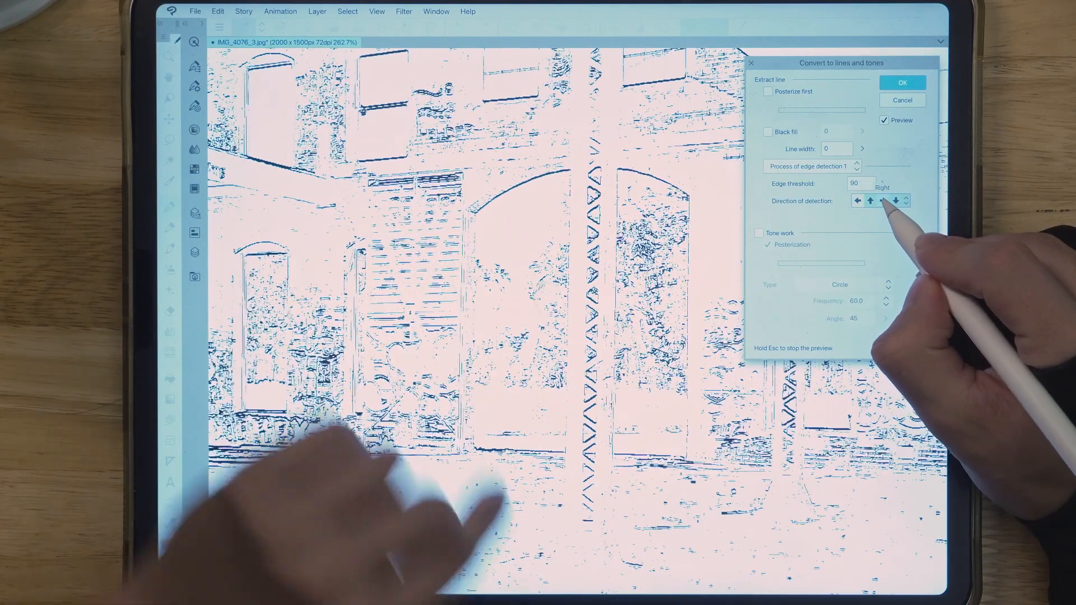
click(870, 200)
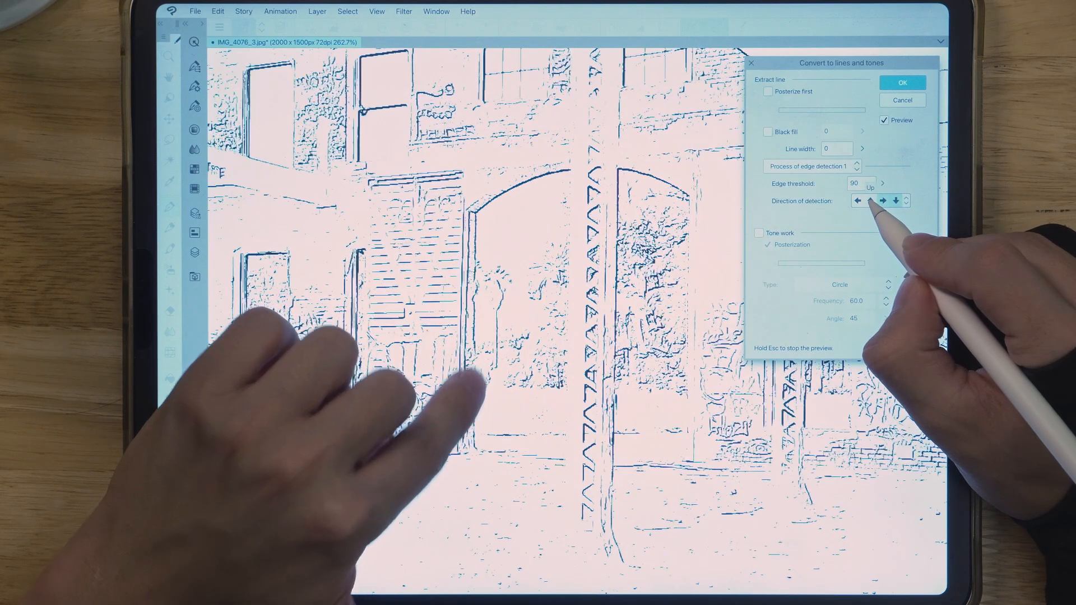
click(870, 201)
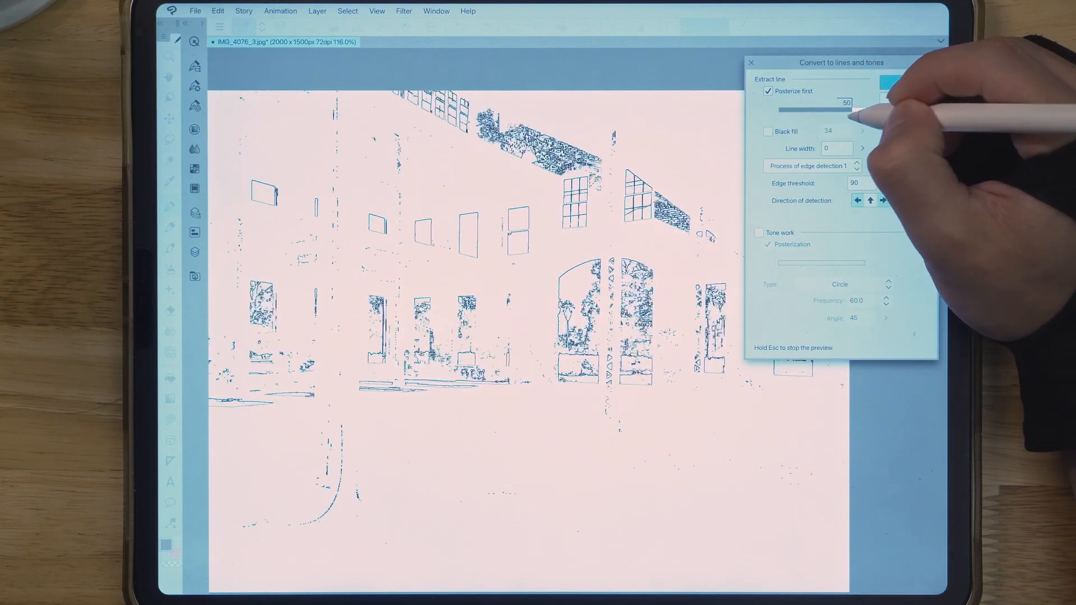
- Adjust the Posterize-first threshold slider up and down to test line extraction levels
drag(833, 110, 789, 110)
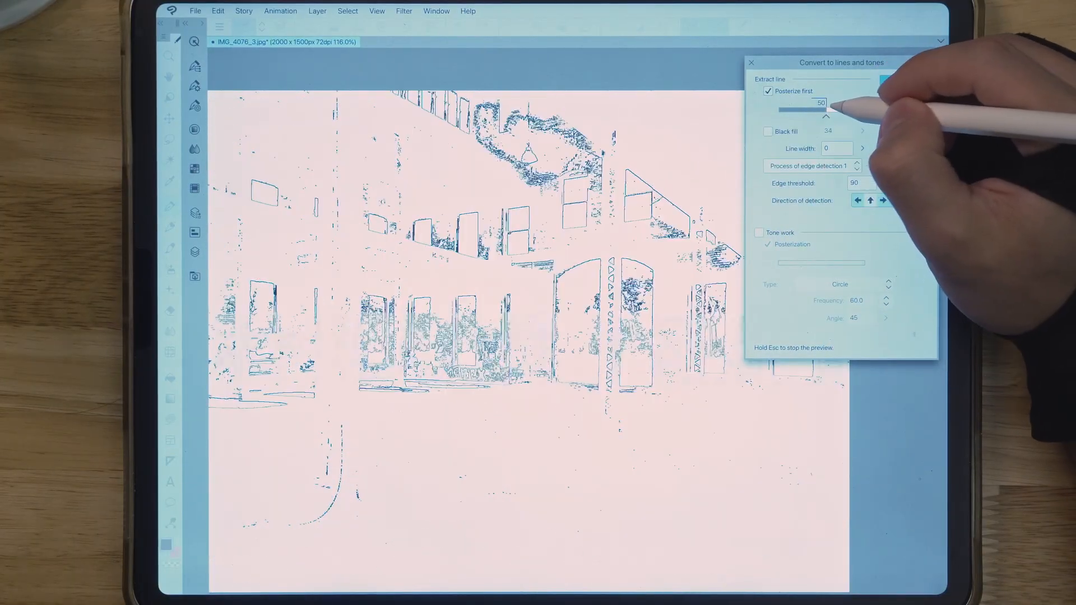
drag(844, 109, 809, 109)
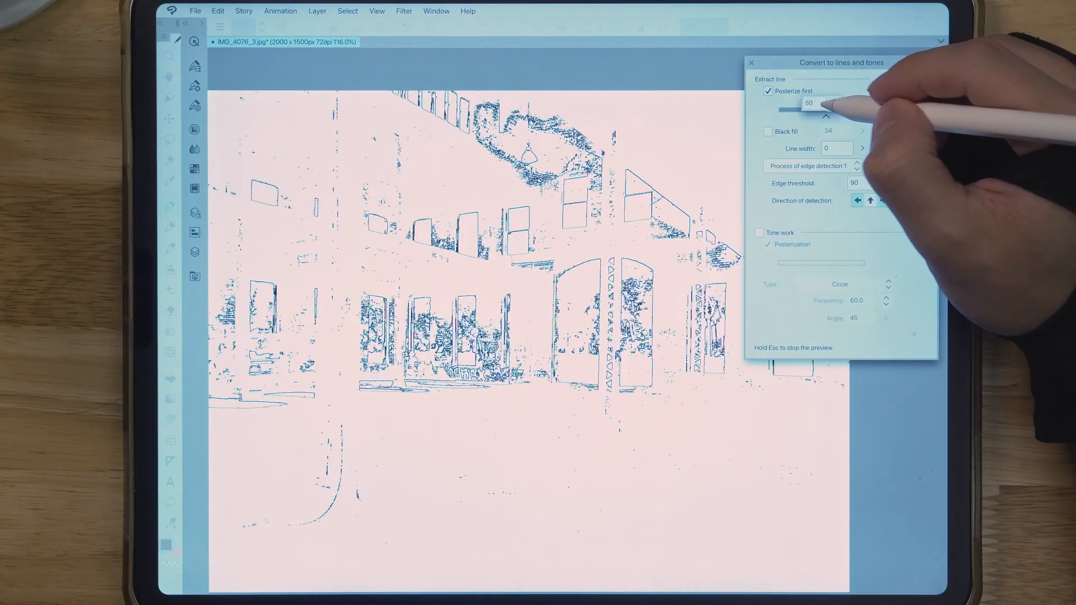
click(814, 103)
text(100)
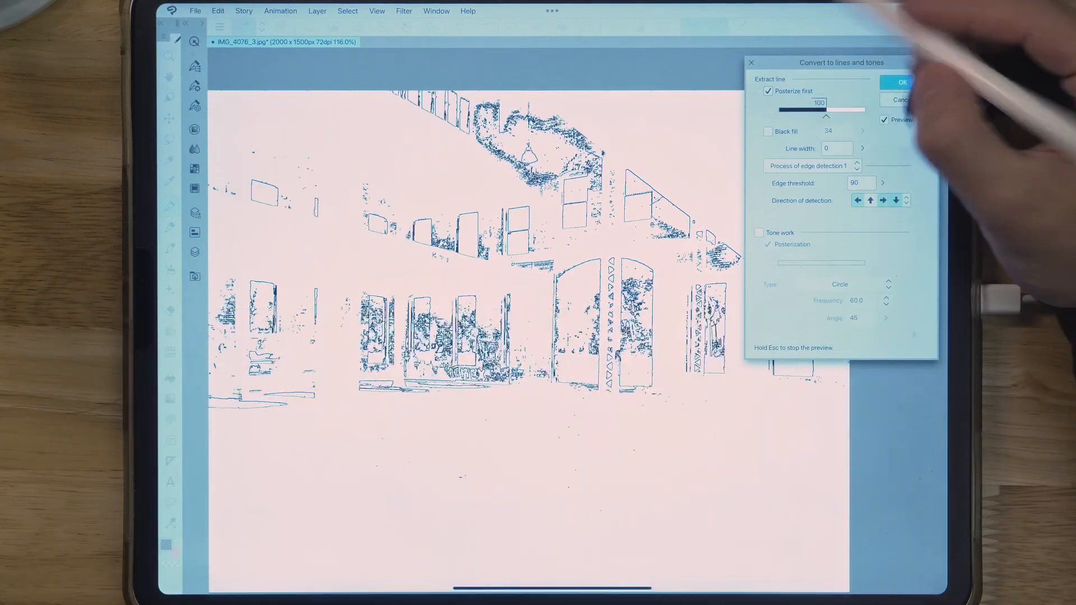
drag(827, 109, 844, 109)
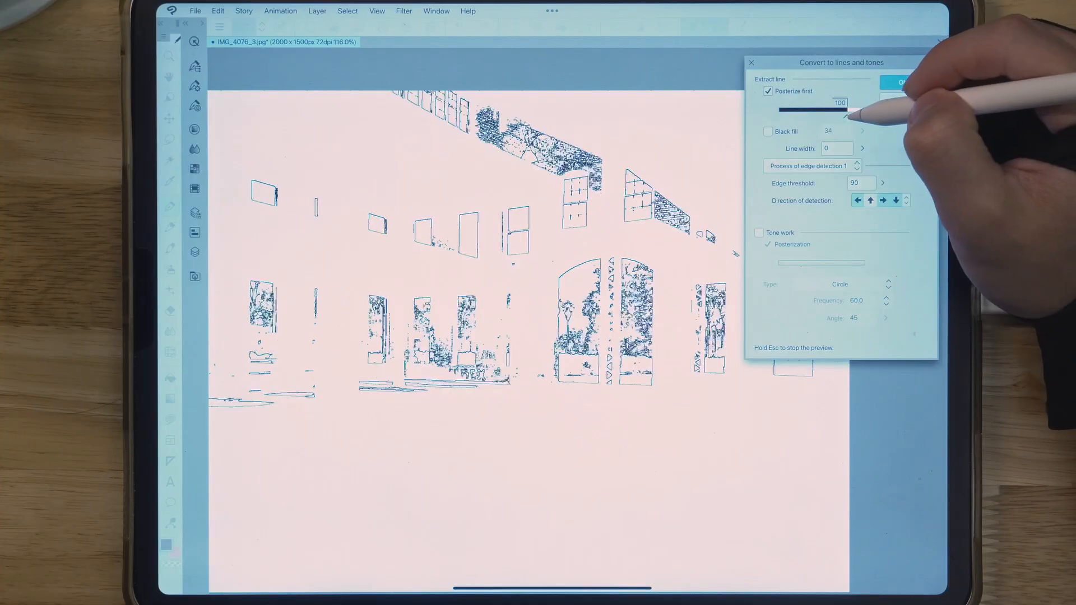
drag(845, 110, 833, 110)
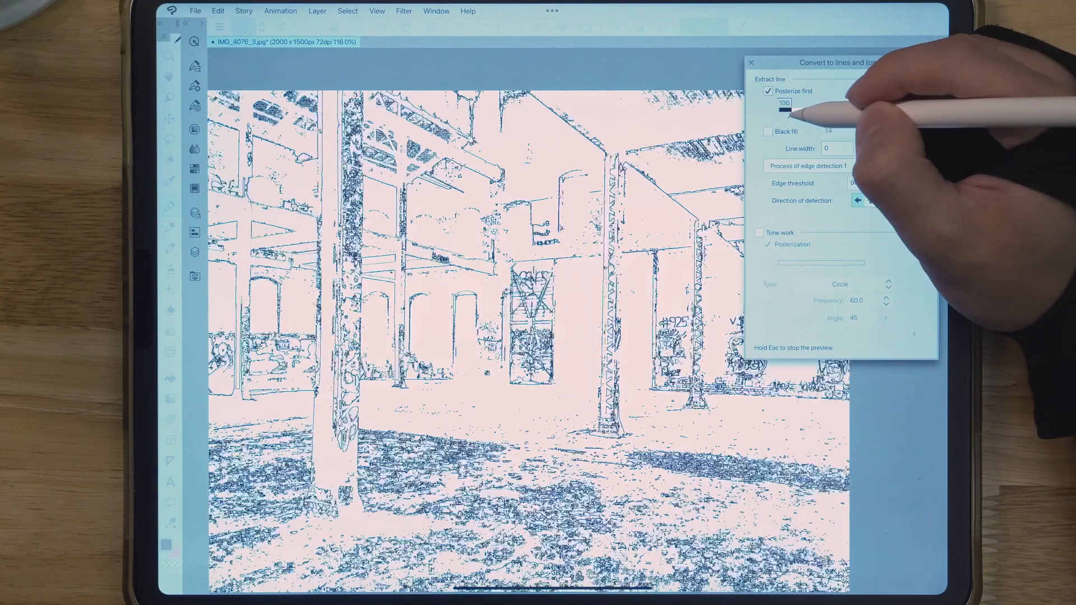
- Lower the posterize threshold to reveal more structure and add a second threshold marker
click(782, 102)
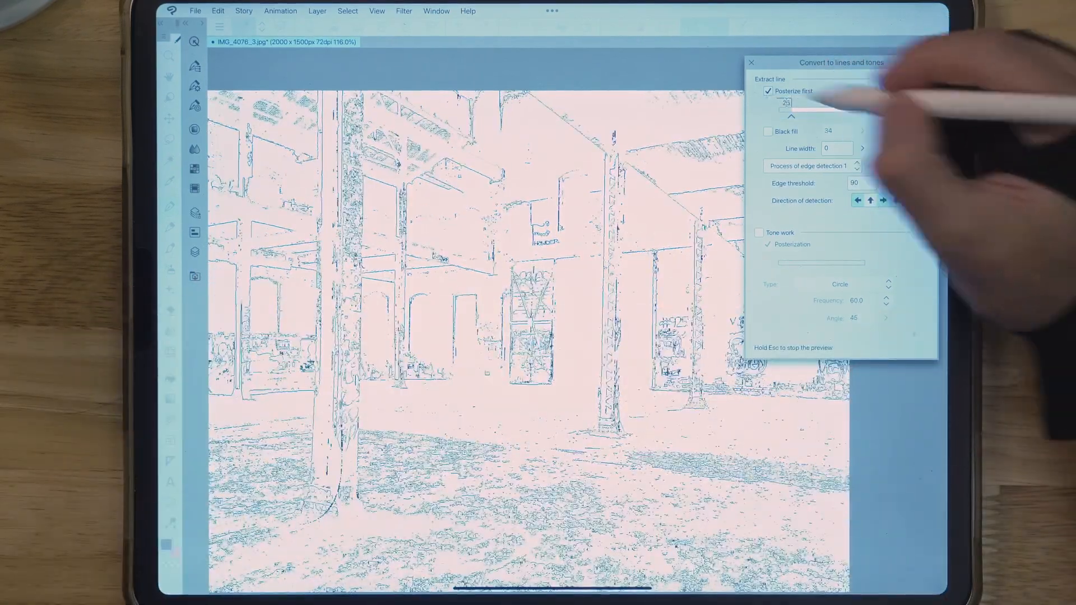
click(885, 119)
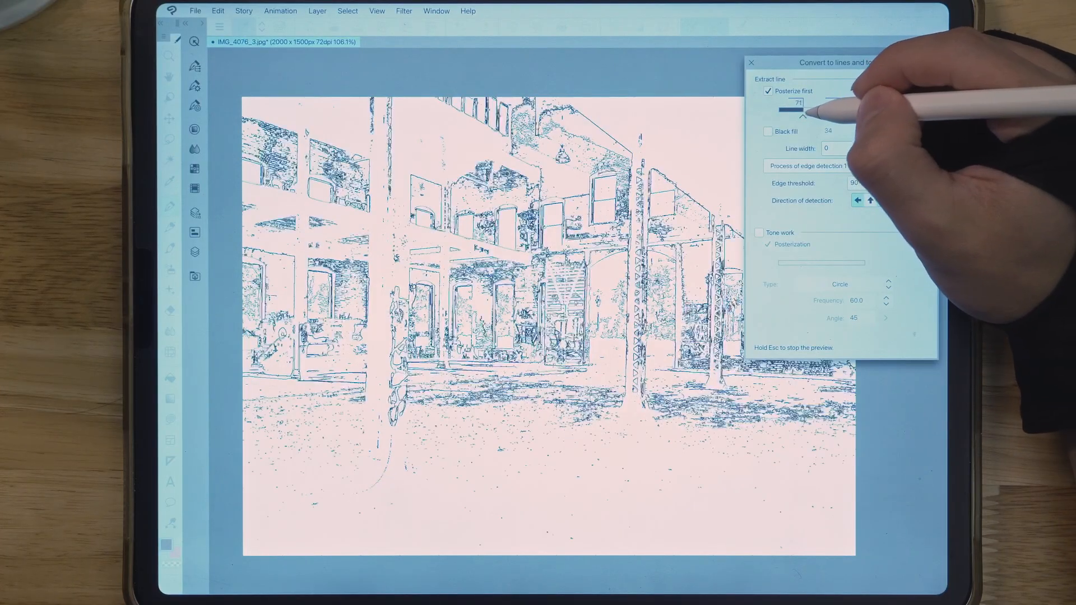
drag(795, 110, 784, 110)
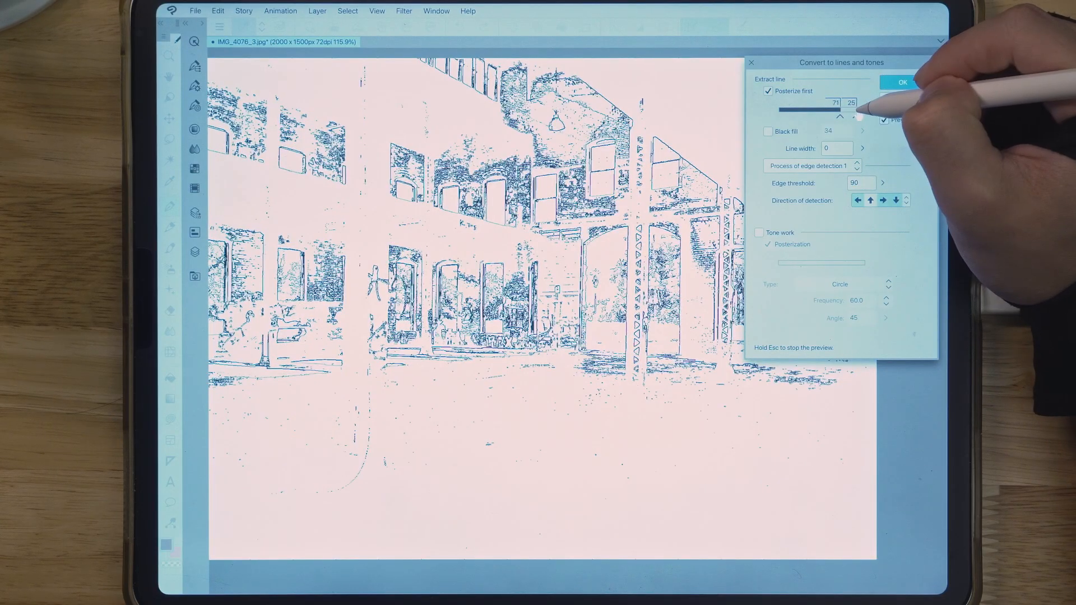
click(758, 232)
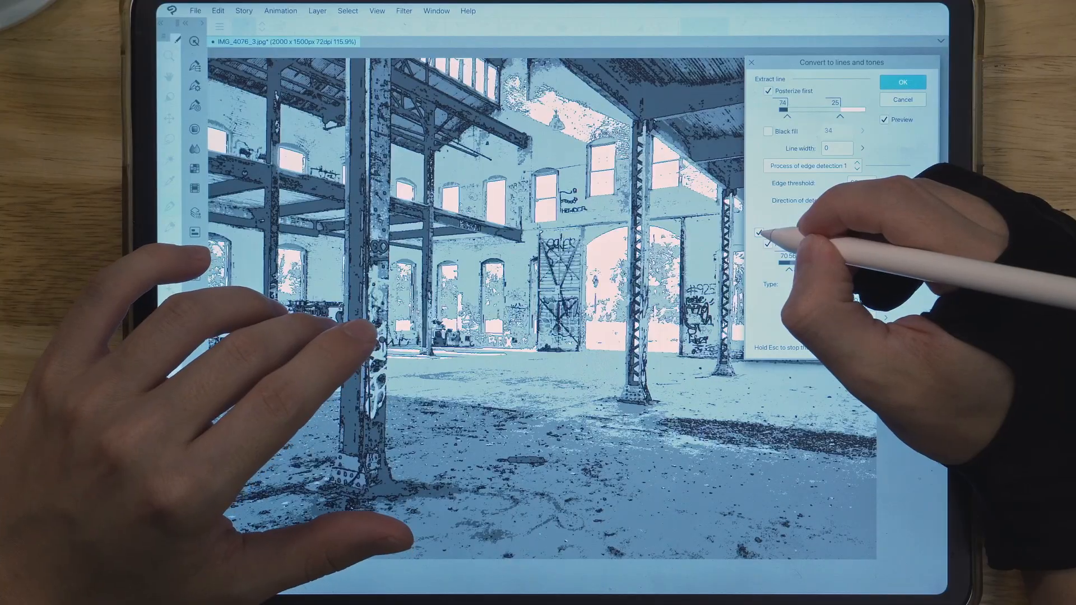
- Enable Tone work with Posterization, set Line width 2 and Edge threshold 63, and confirm the conversion
click(759, 232)
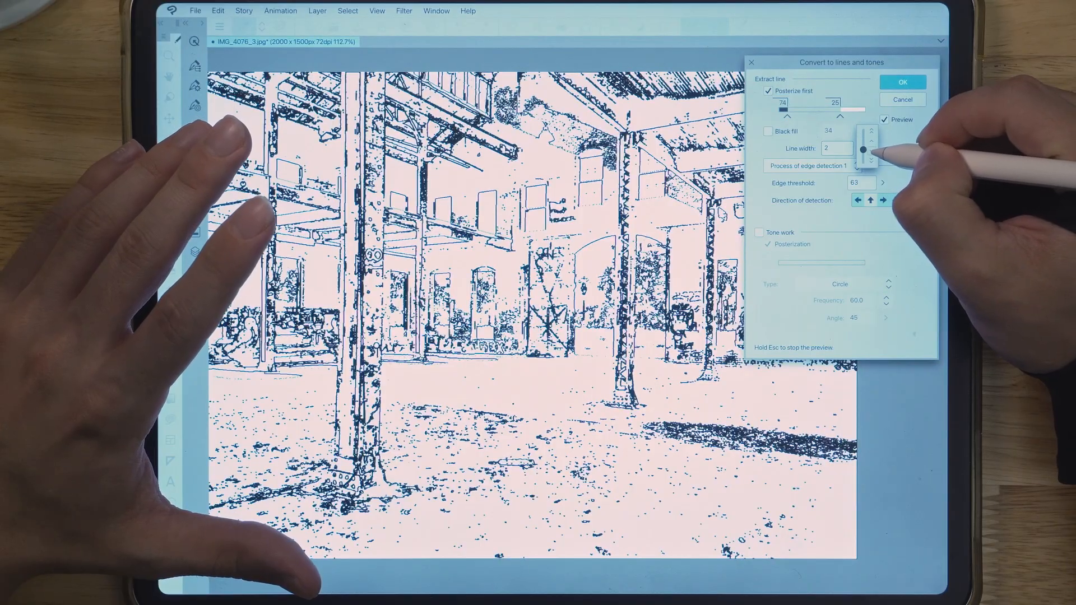
click(760, 232)
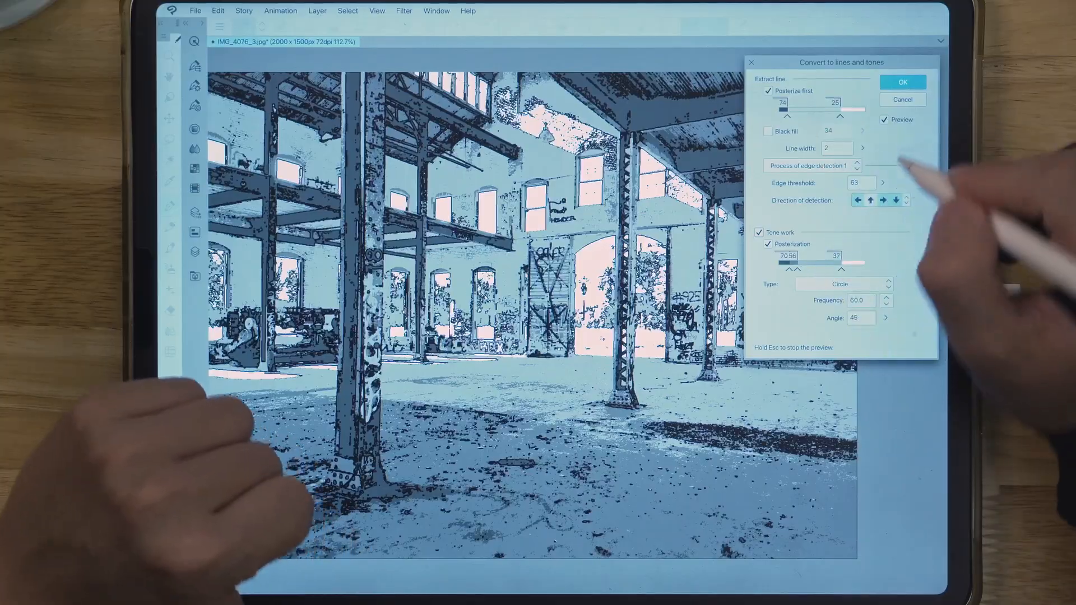
click(901, 82)
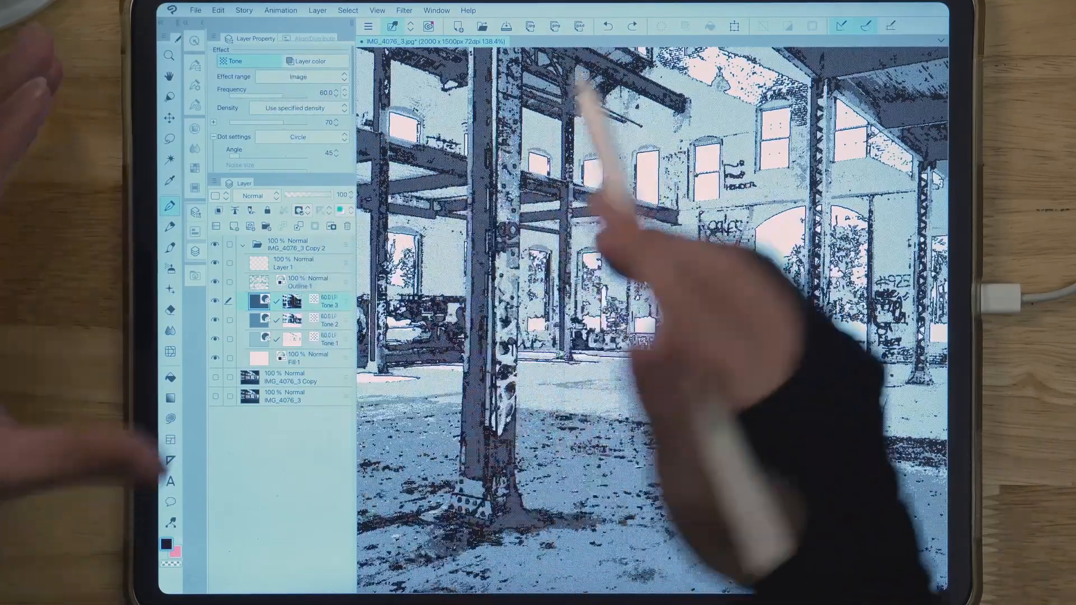
- Select a Tone layer to change its halftone Frequency in Layer Property
click(436, 10)
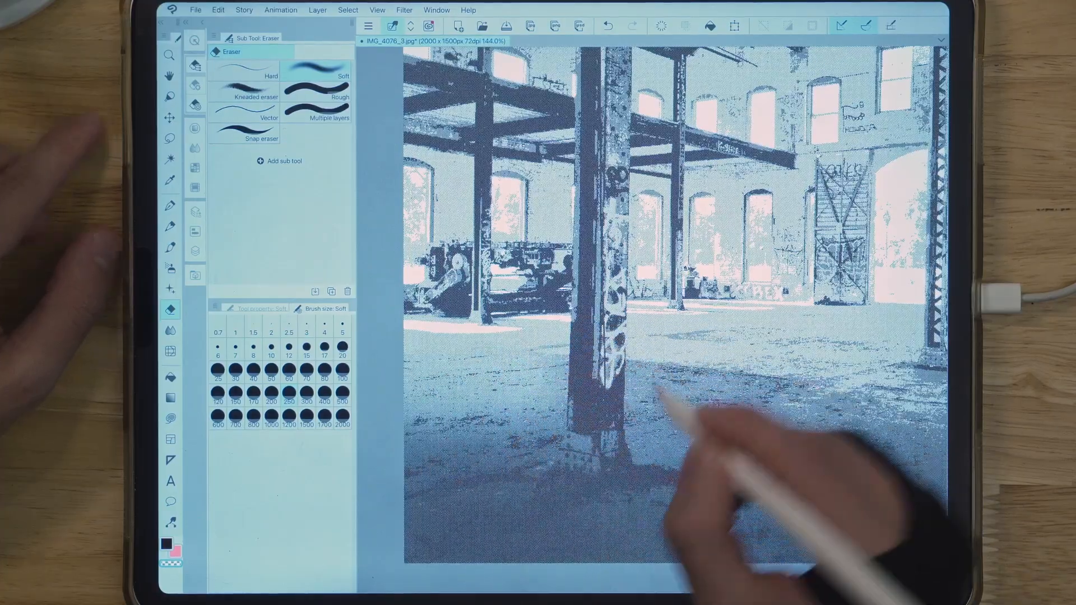
- Erase stray halftone dots from the warehouse floor tones with the Soft eraser
click(169, 137)
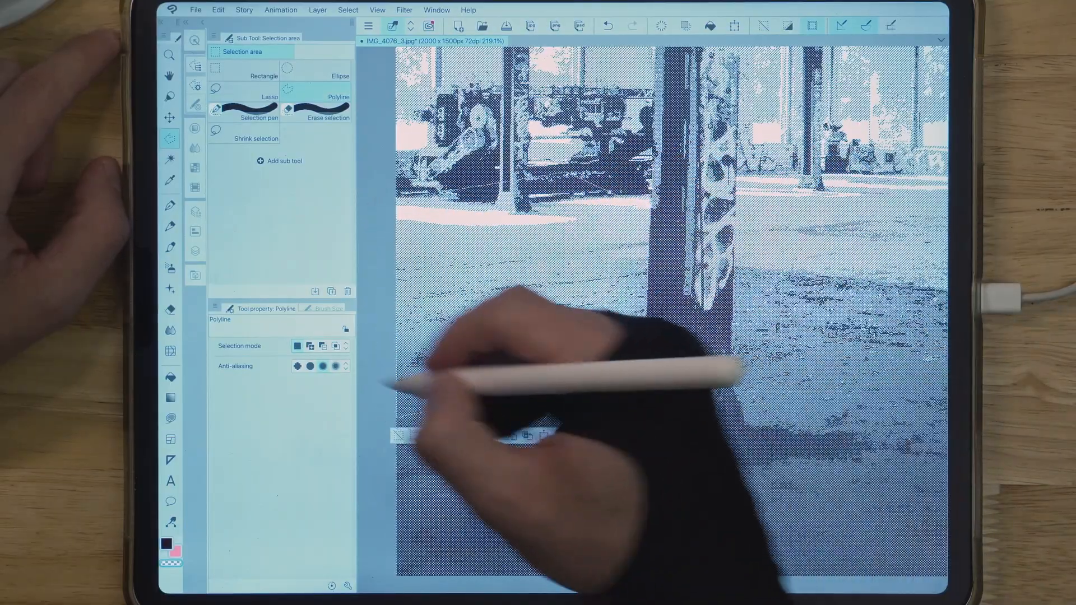
click(170, 309)
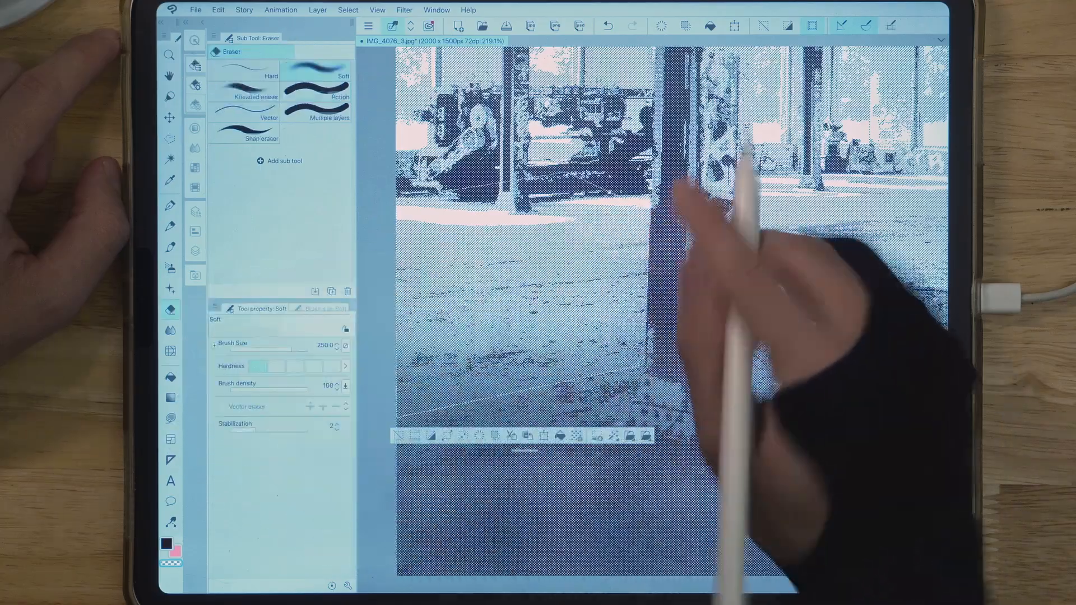